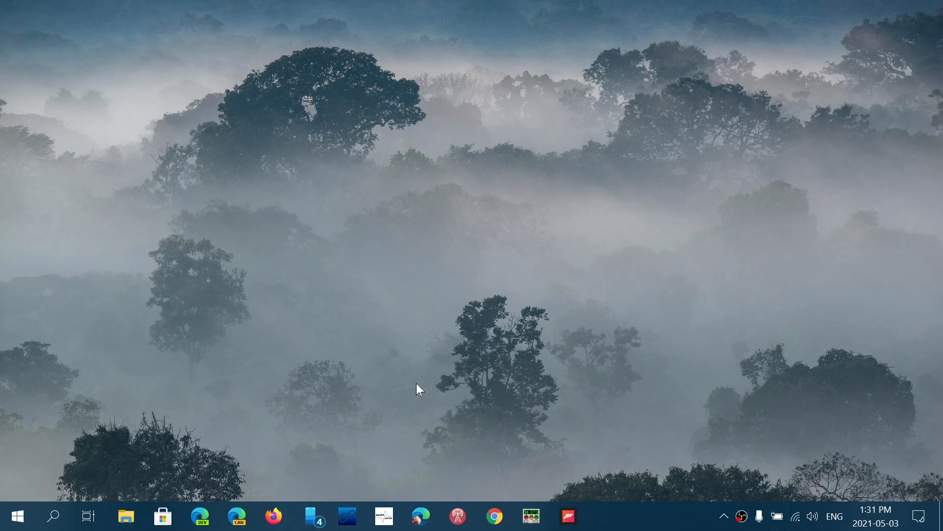
mouse_move(37, 458)
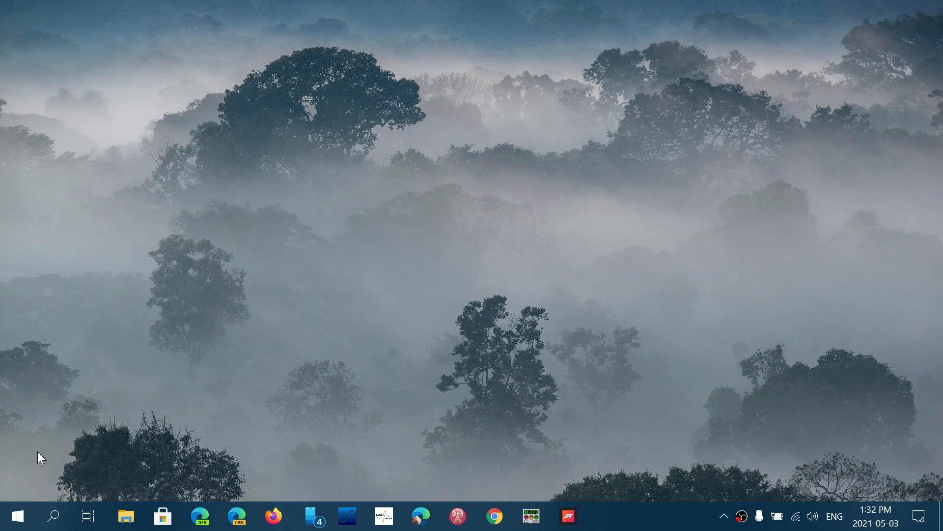
mouse_move(52, 517)
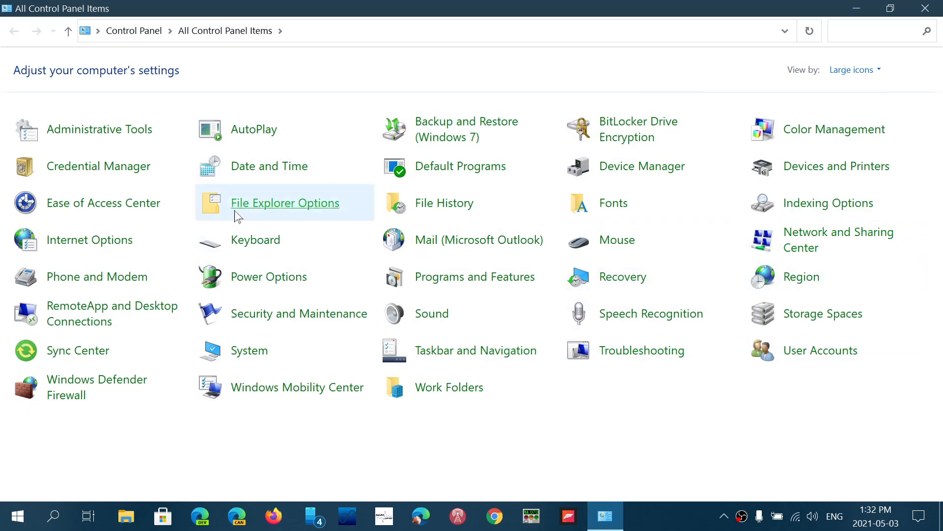
mouse_move(738, 489)
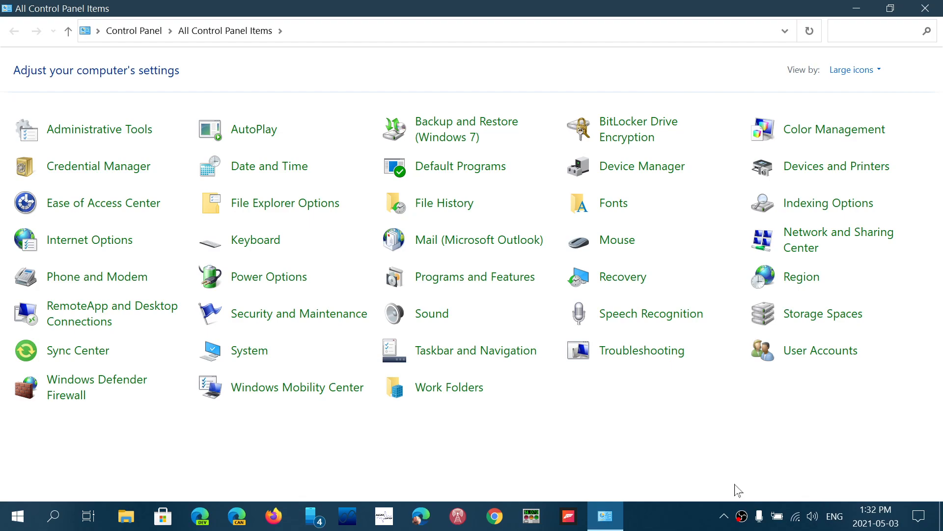
mouse_move(499, 483)
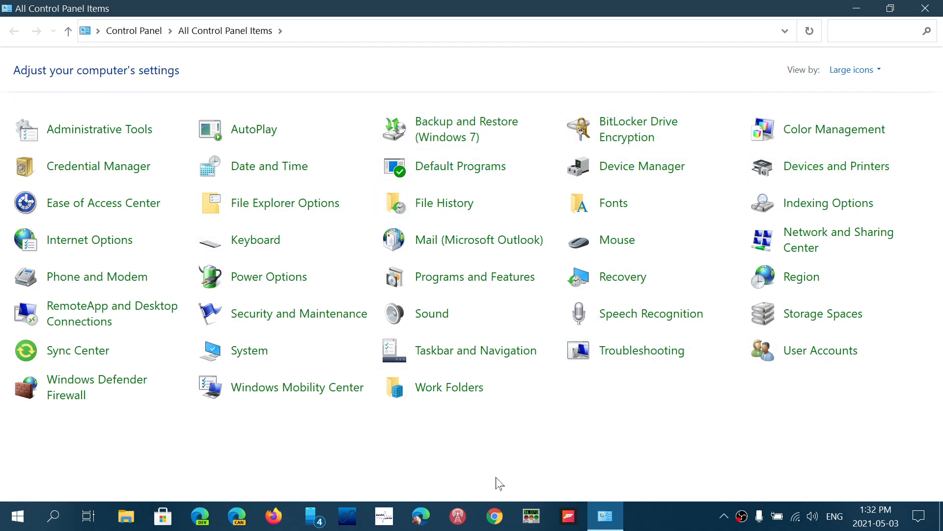
mouse_move(722, 445)
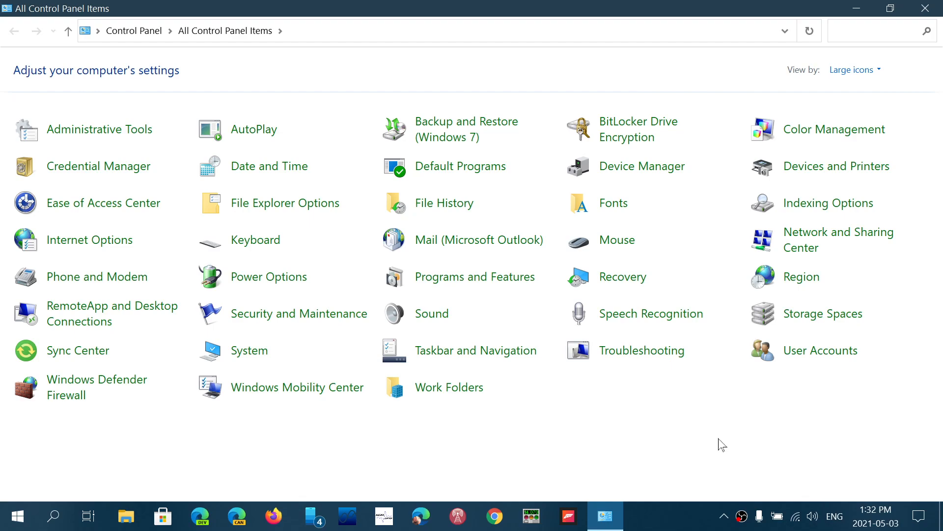
mouse_move(642, 166)
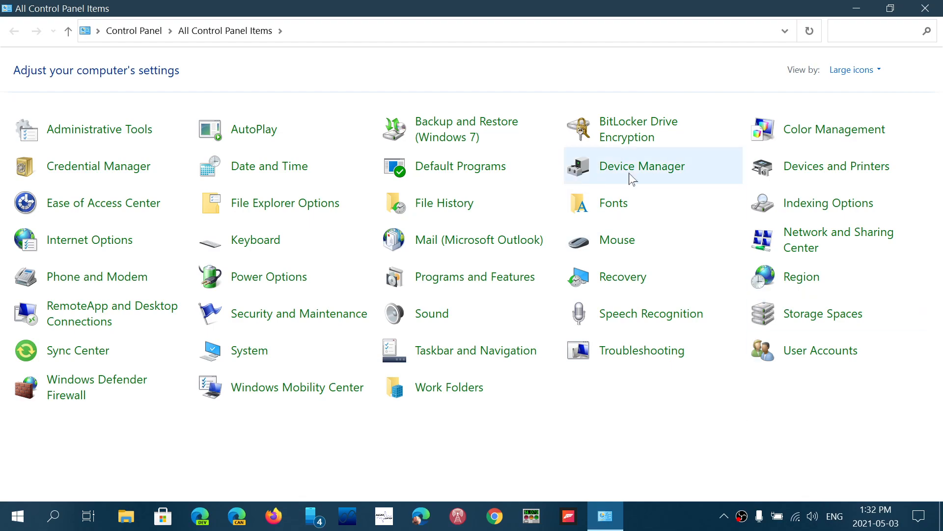
mouse_move(753, 443)
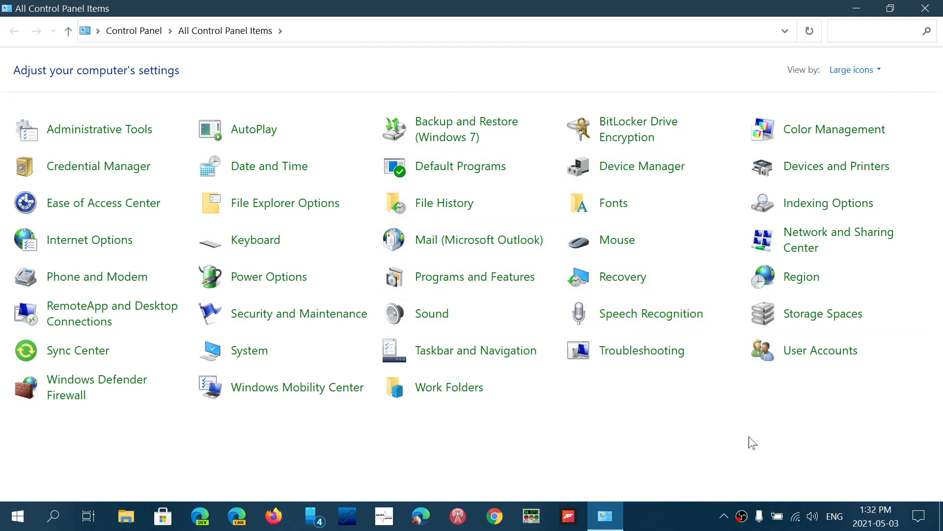